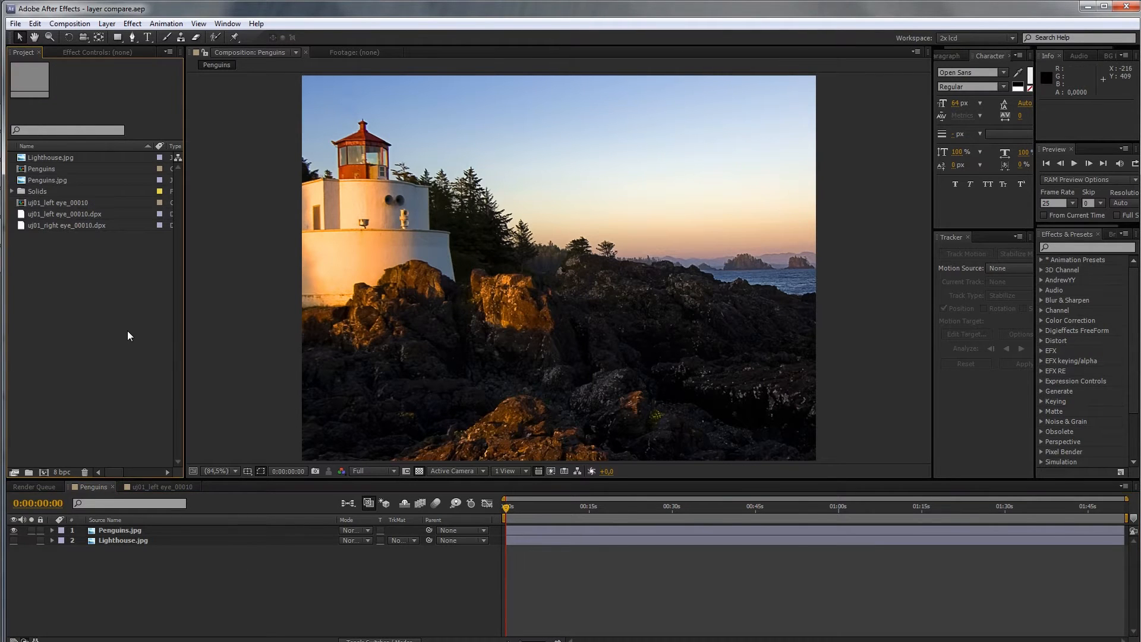
{"action": "mouse_move", "coordinate": [175, 524]}
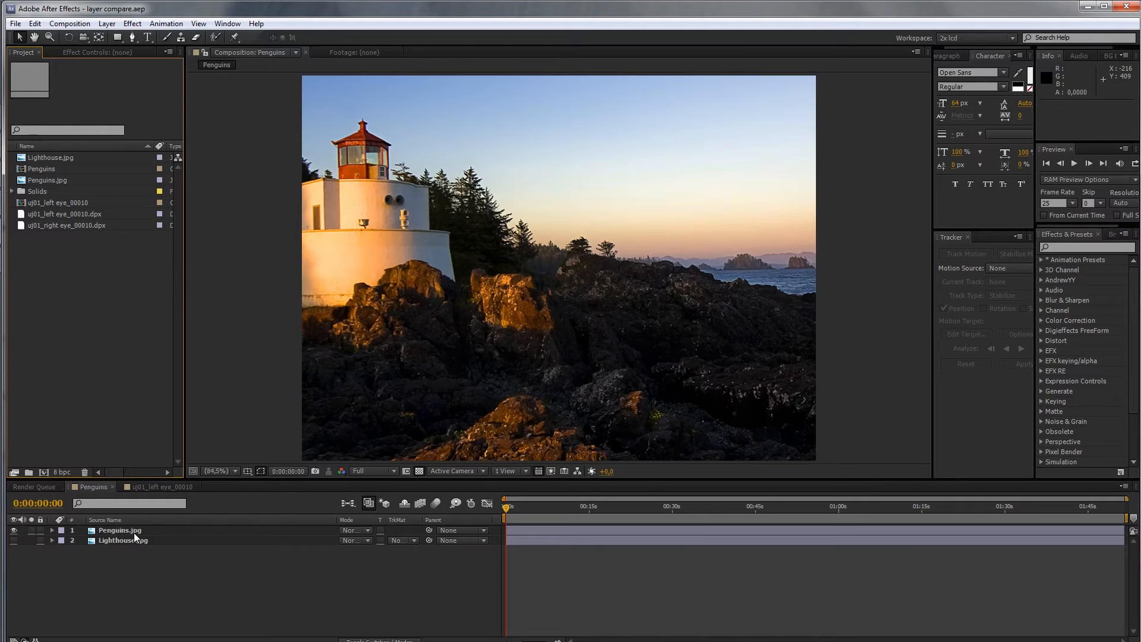
{"action": "mouse_move", "coordinate": [138, 527]}
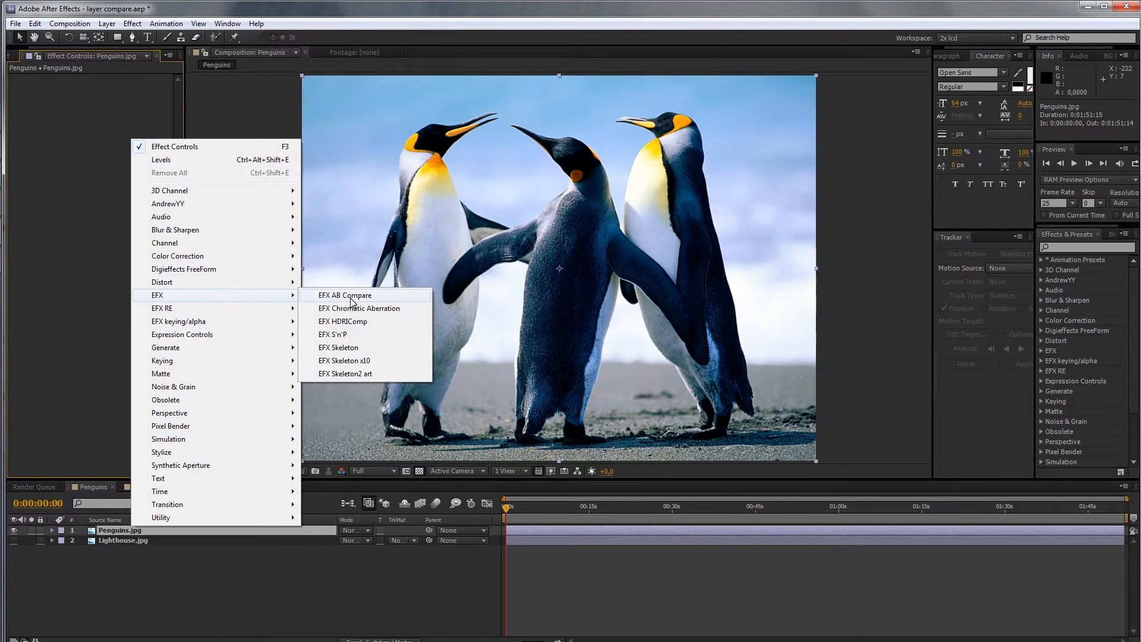
Apply EFX AB Compare to the Penguins layer with Lighthouse as Input 2.
{"action": "left_click", "coordinate": [345, 294]}
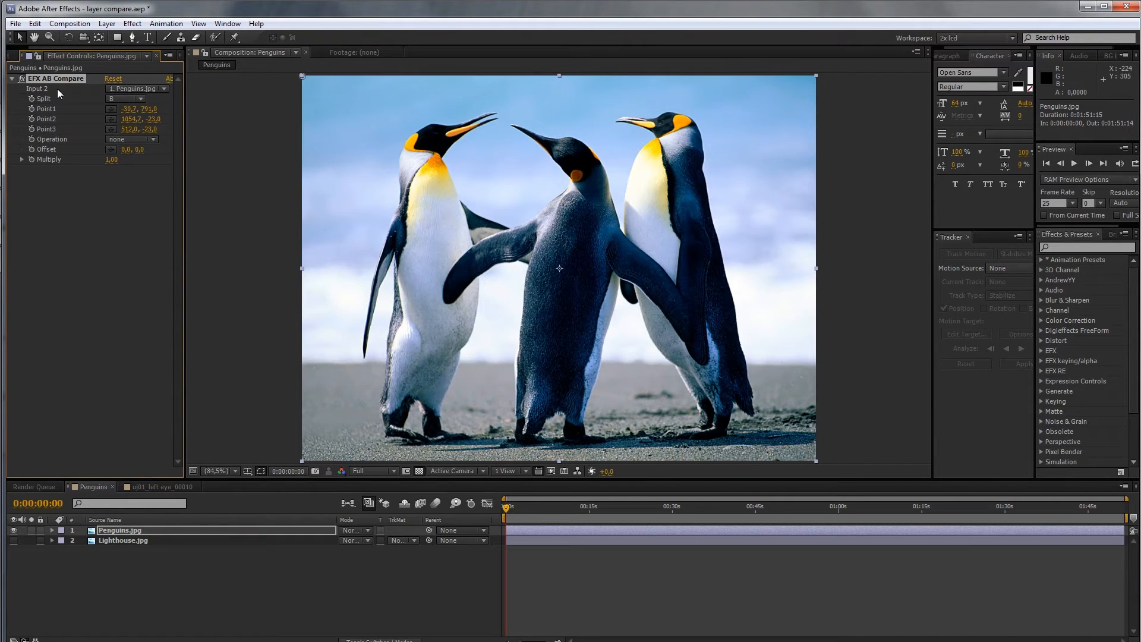
{"action": "left_click", "coordinate": [135, 88]}
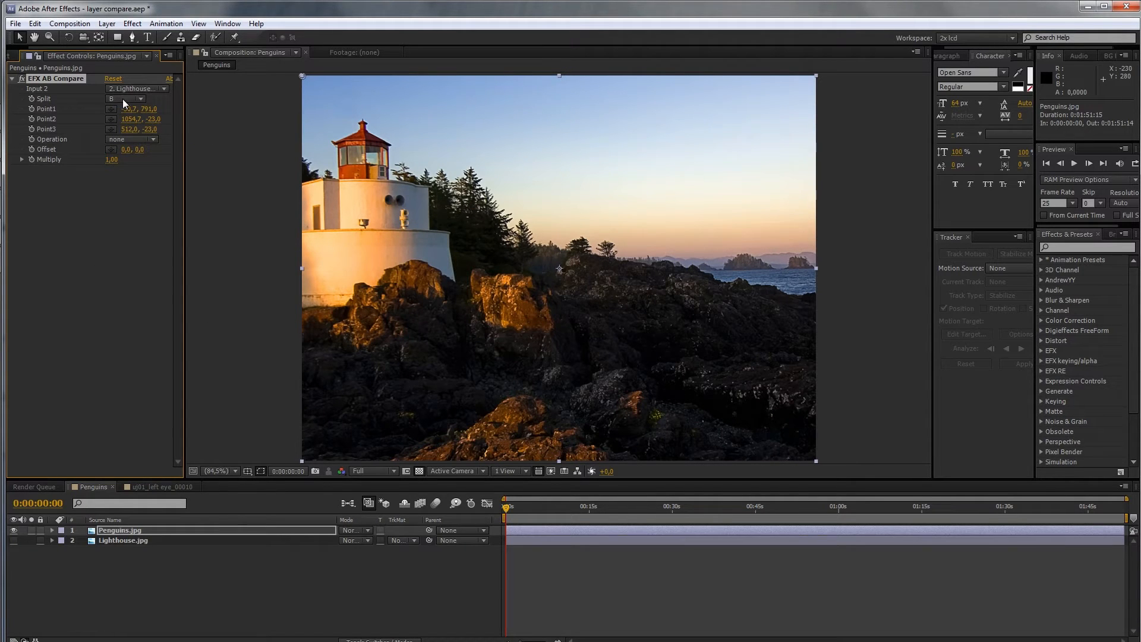
Try Split modes A and B, then settle on the two-point AB 2p split.
{"action": "left_click", "coordinate": [125, 99]}
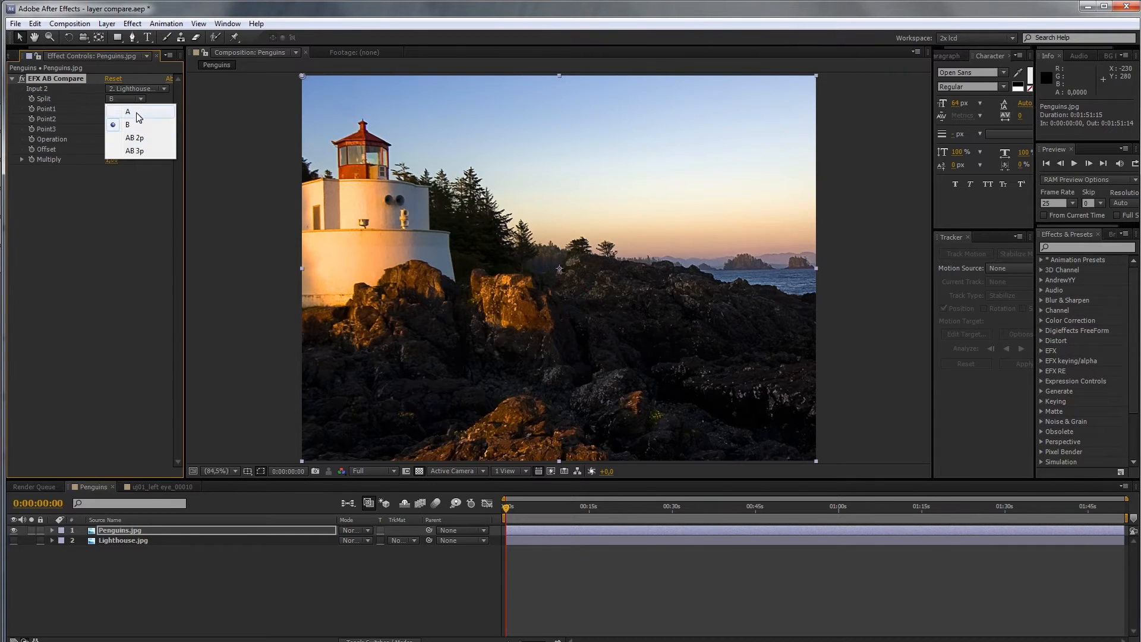
{"action": "left_click", "coordinate": [127, 112]}
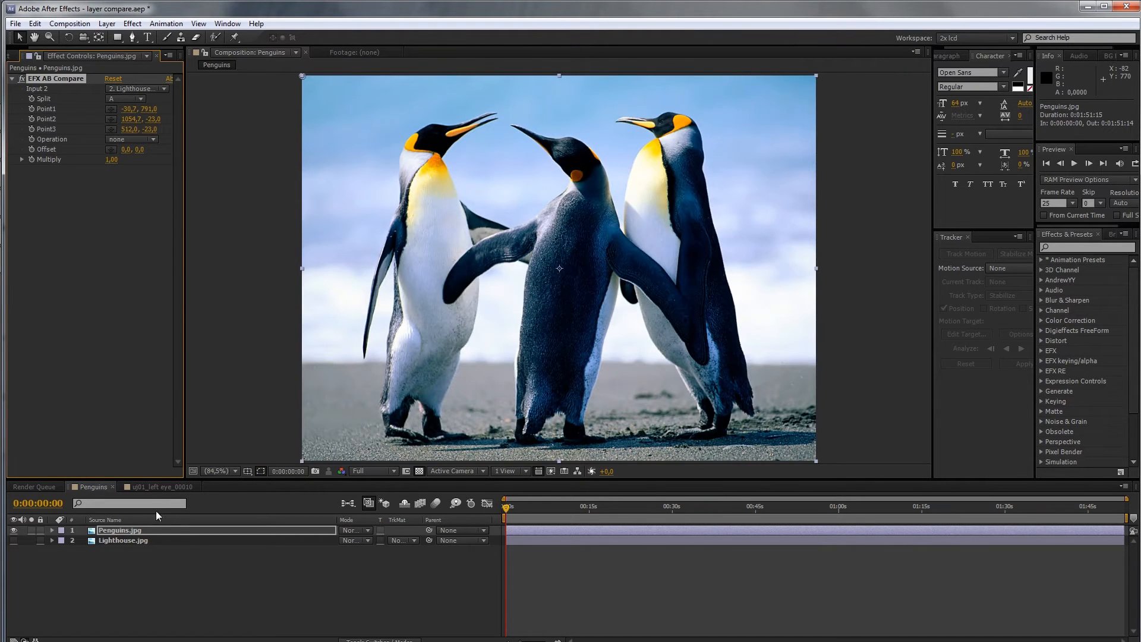
{"action": "left_click", "coordinate": [125, 99]}
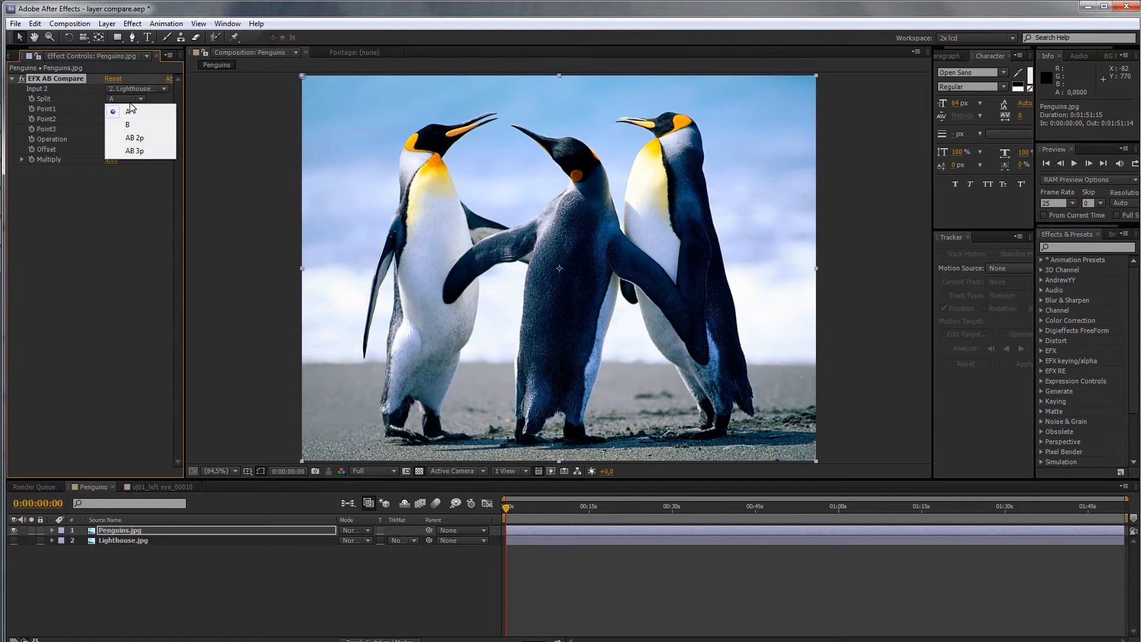
{"action": "left_click", "coordinate": [127, 124]}
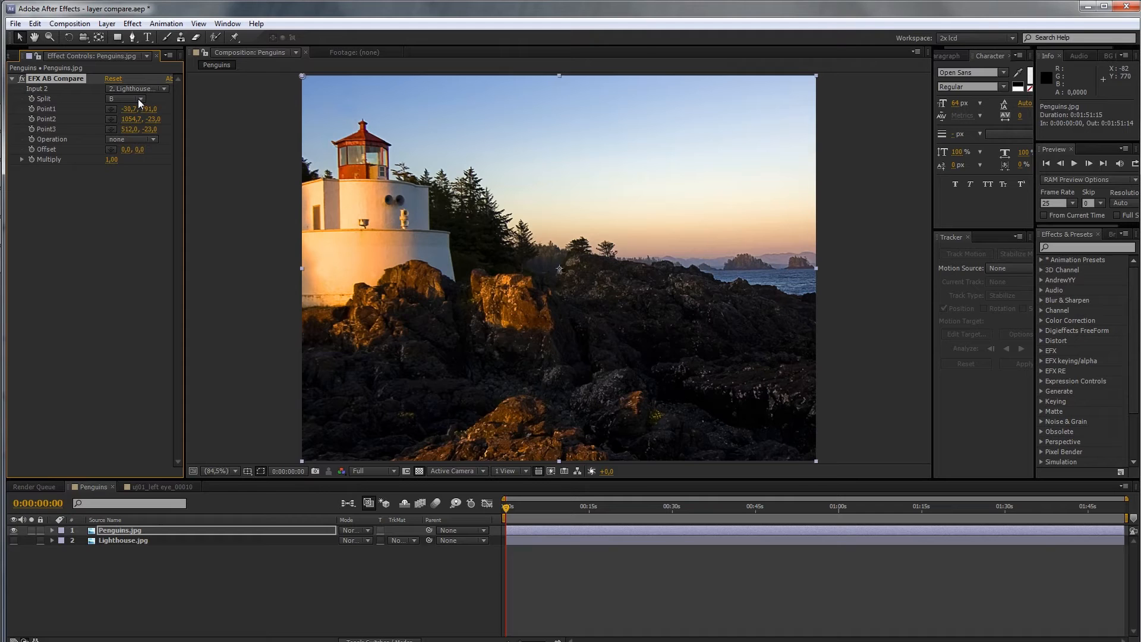
{"action": "left_click", "coordinate": [125, 99]}
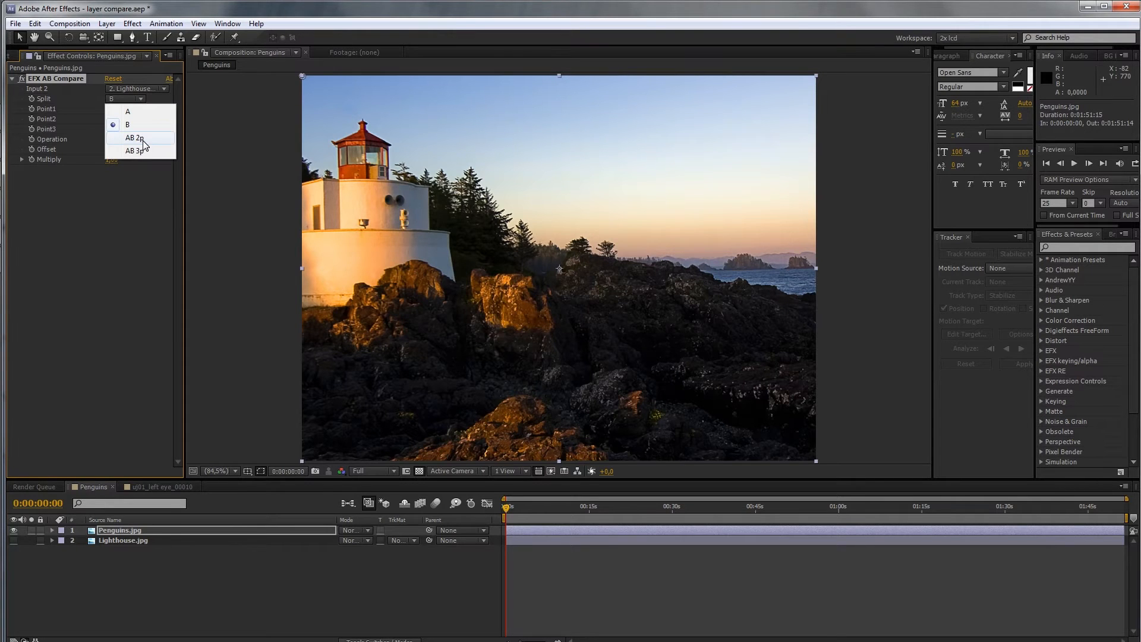
{"action": "left_click", "coordinate": [135, 138]}
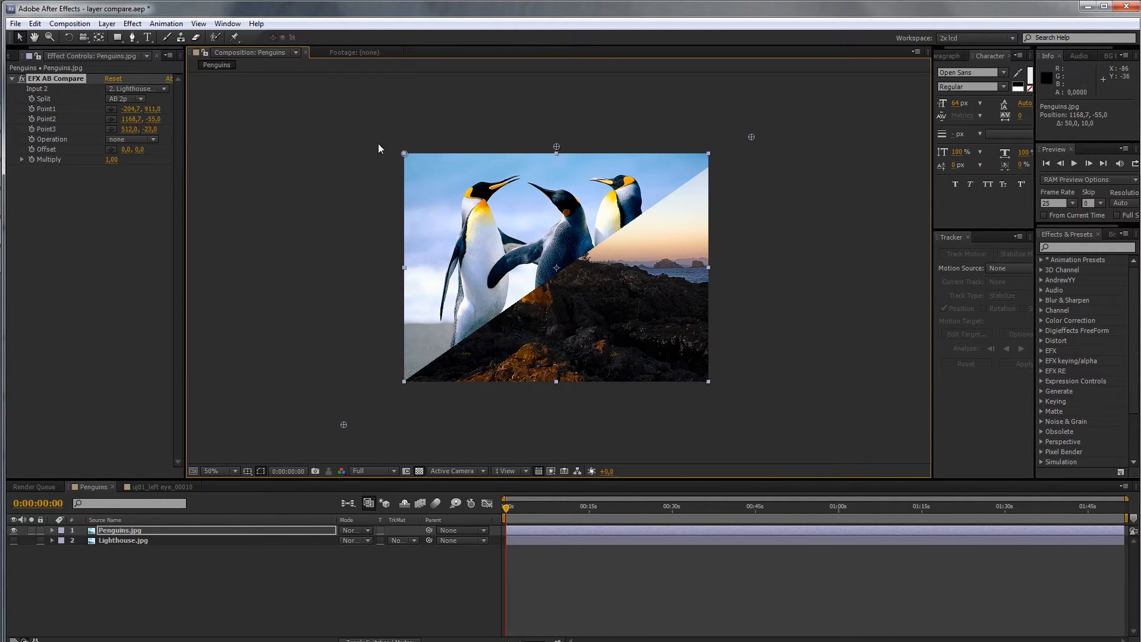
{"action": "mouse_move", "coordinate": [511, 246]}
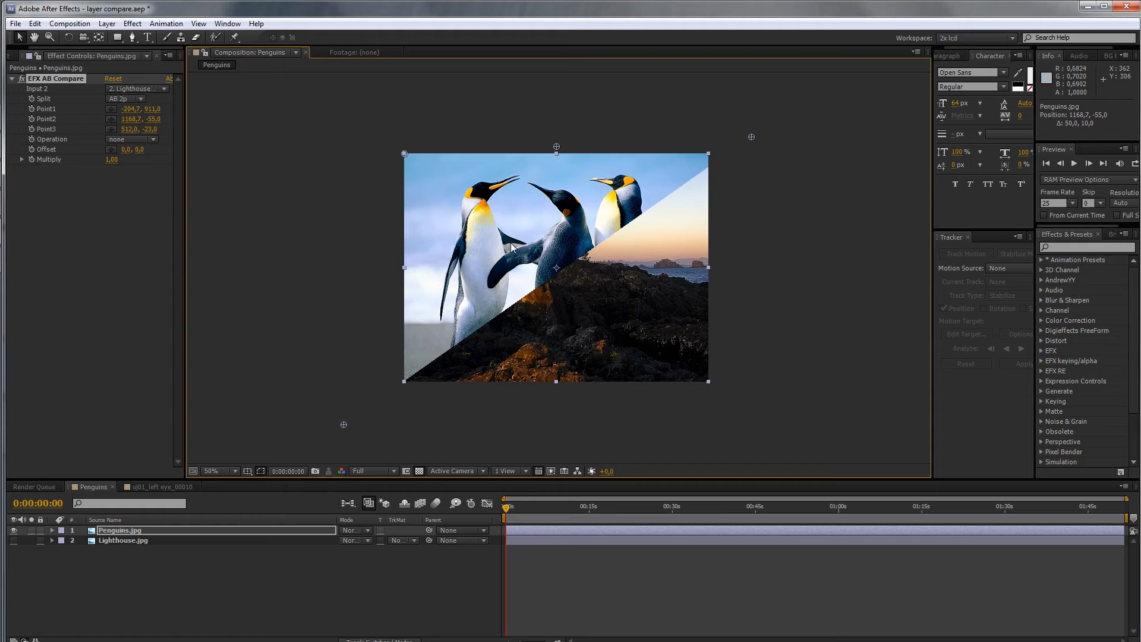
{"action": "mouse_move", "coordinate": [479, 313]}
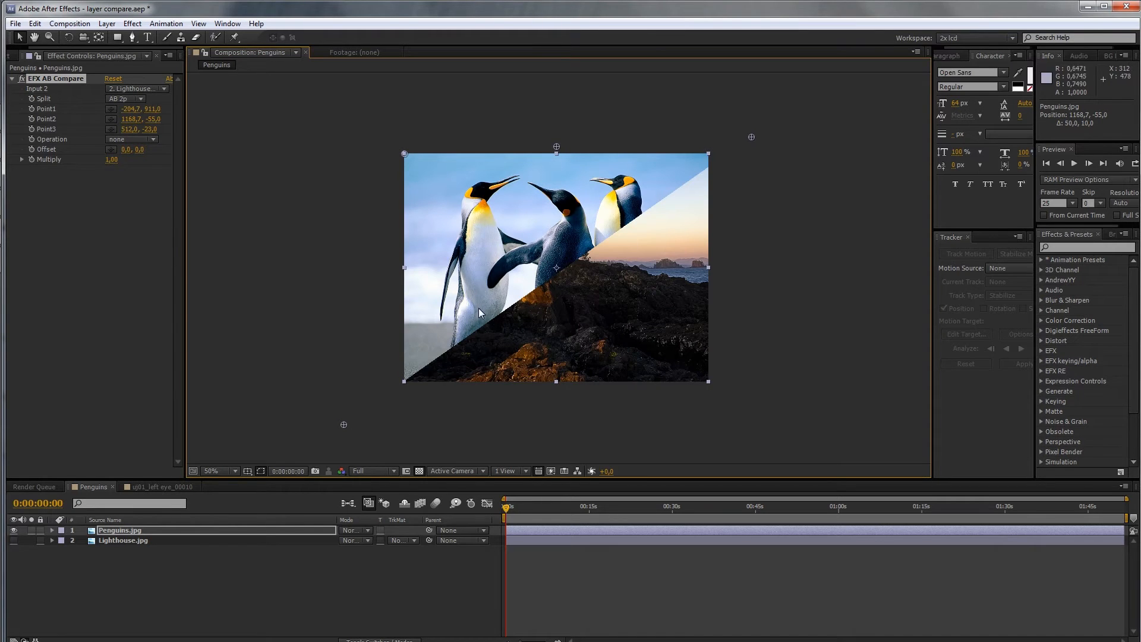
{"action": "mouse_move", "coordinate": [387, 219]}
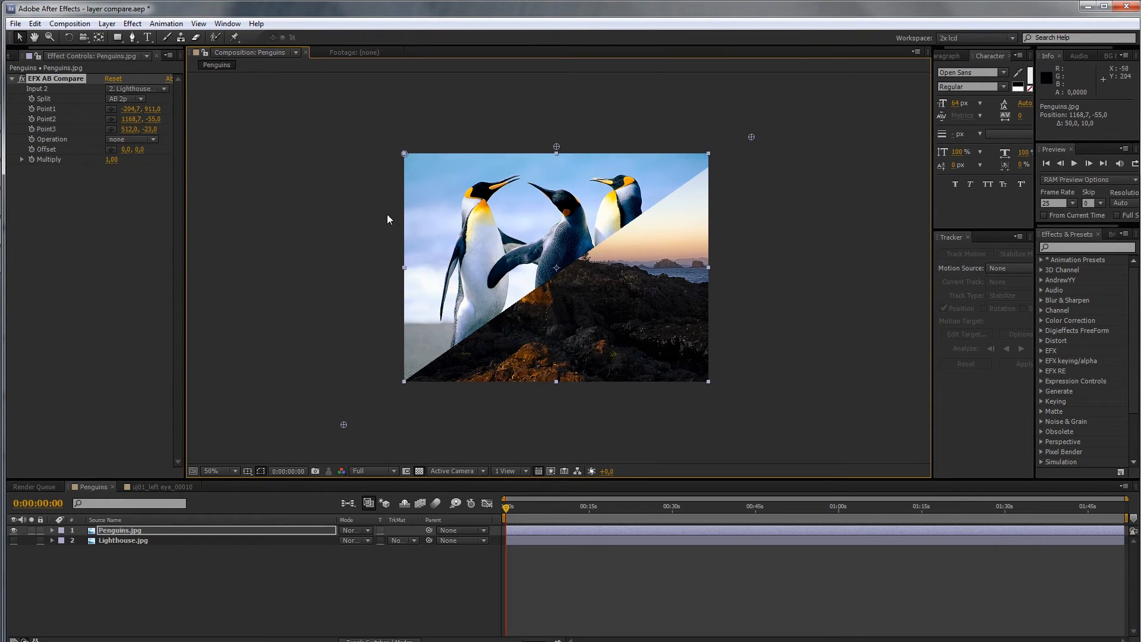
Switch Split to AB 3p and move Point3 to about 470, 381 to bend the boundary.
{"action": "left_click", "coordinate": [124, 98]}
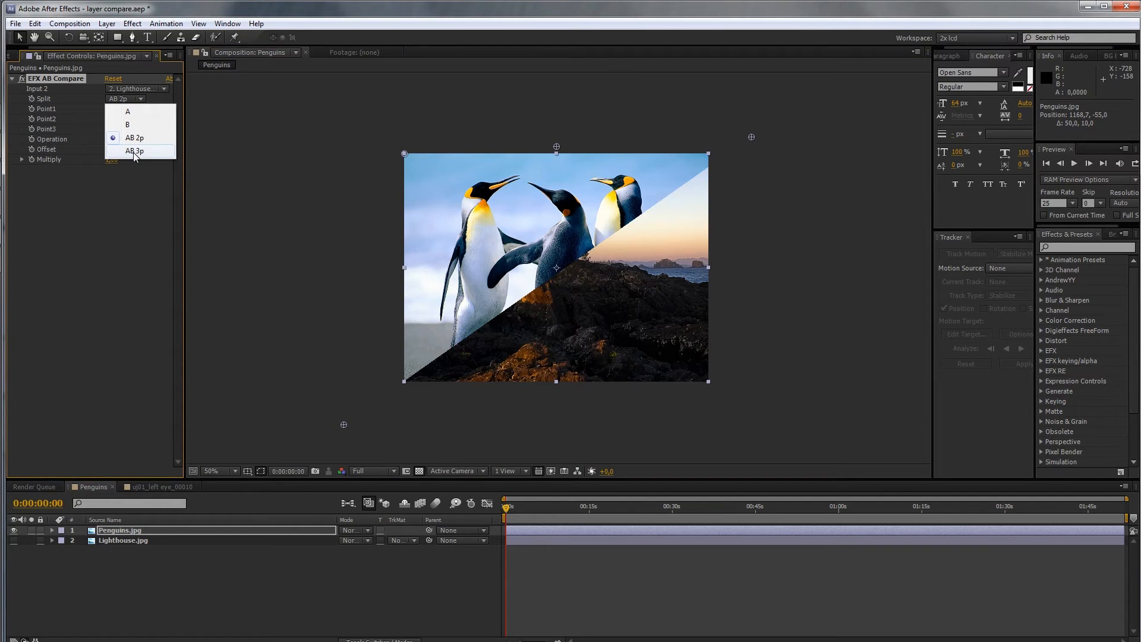
{"action": "left_click", "coordinate": [134, 151]}
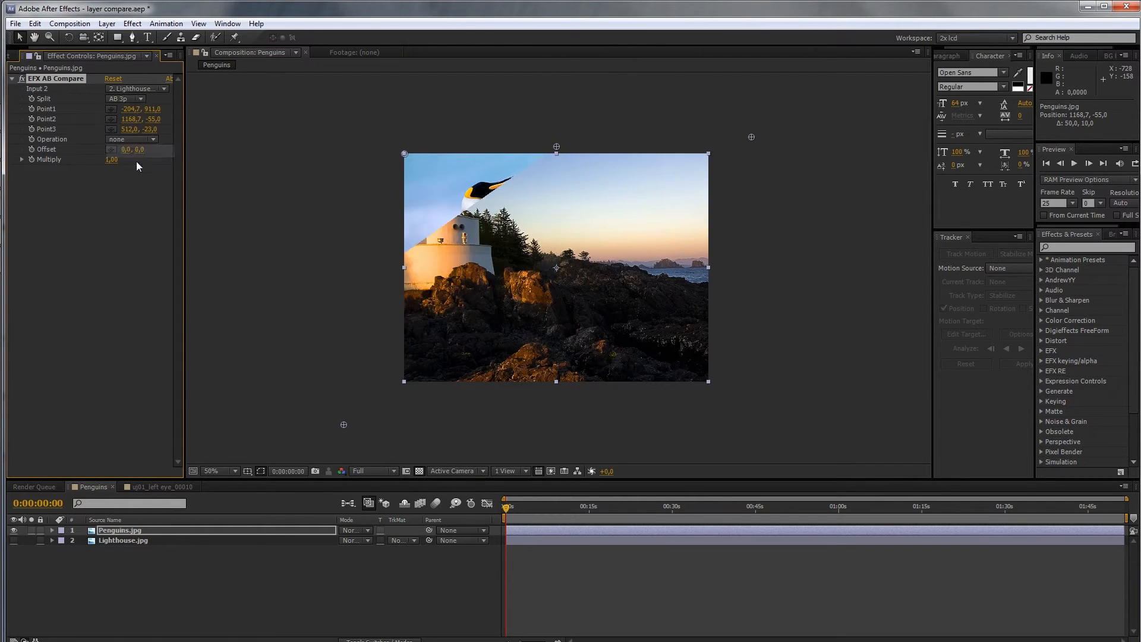
{"action": "left_click_drag", "start_coordinate": [556, 147], "coordinate": [543, 145]}
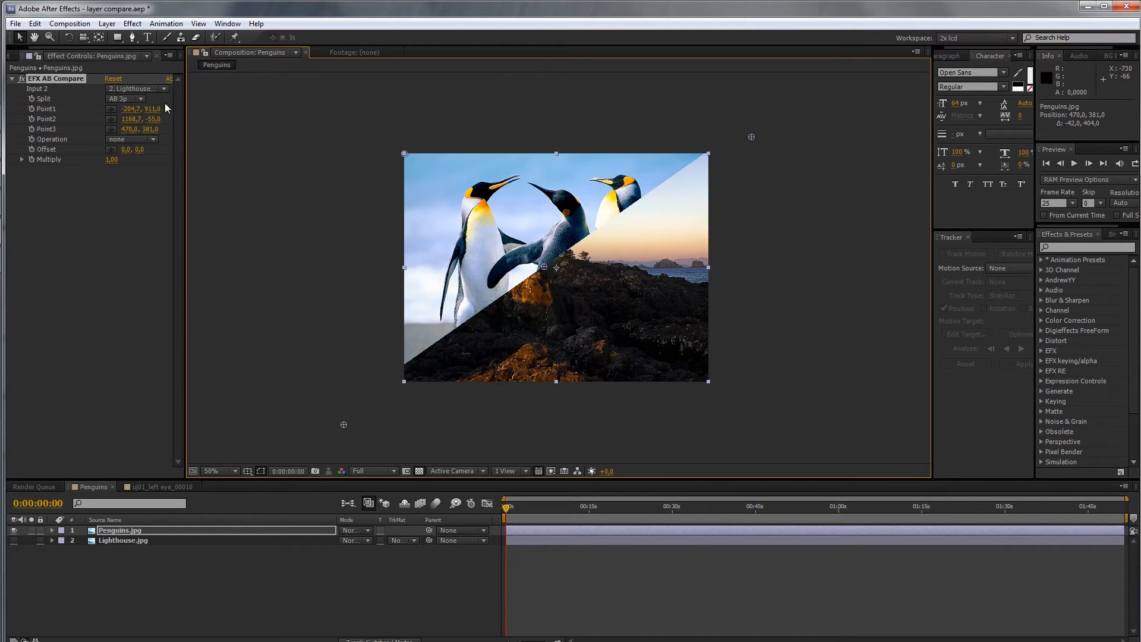
{"action": "mouse_move", "coordinate": [153, 106]}
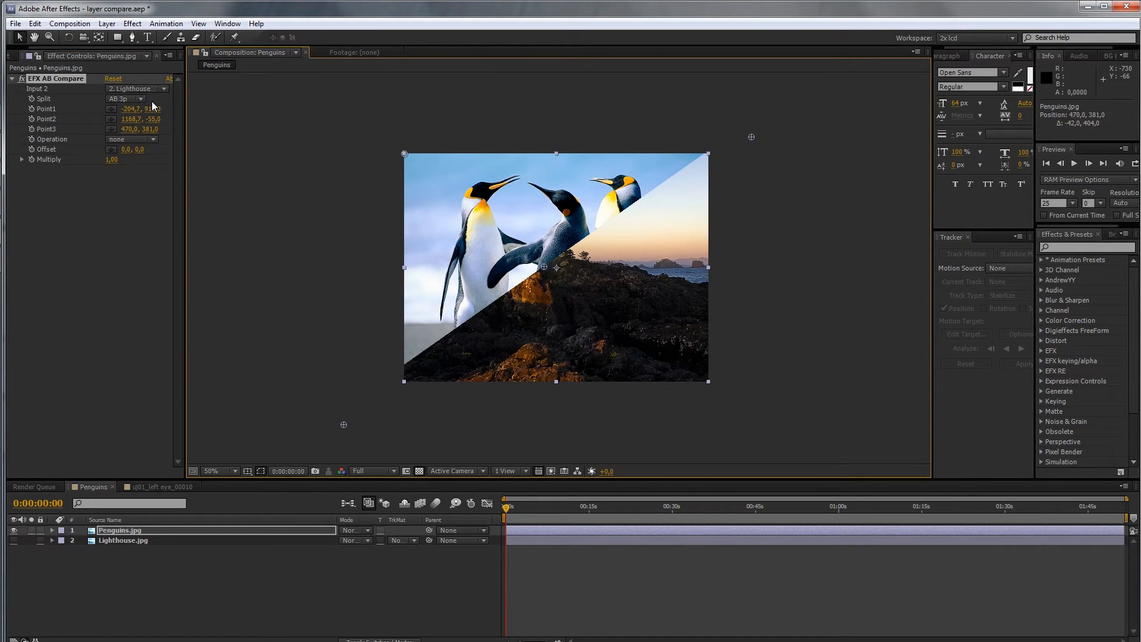
{"action": "mouse_move", "coordinate": [151, 99]}
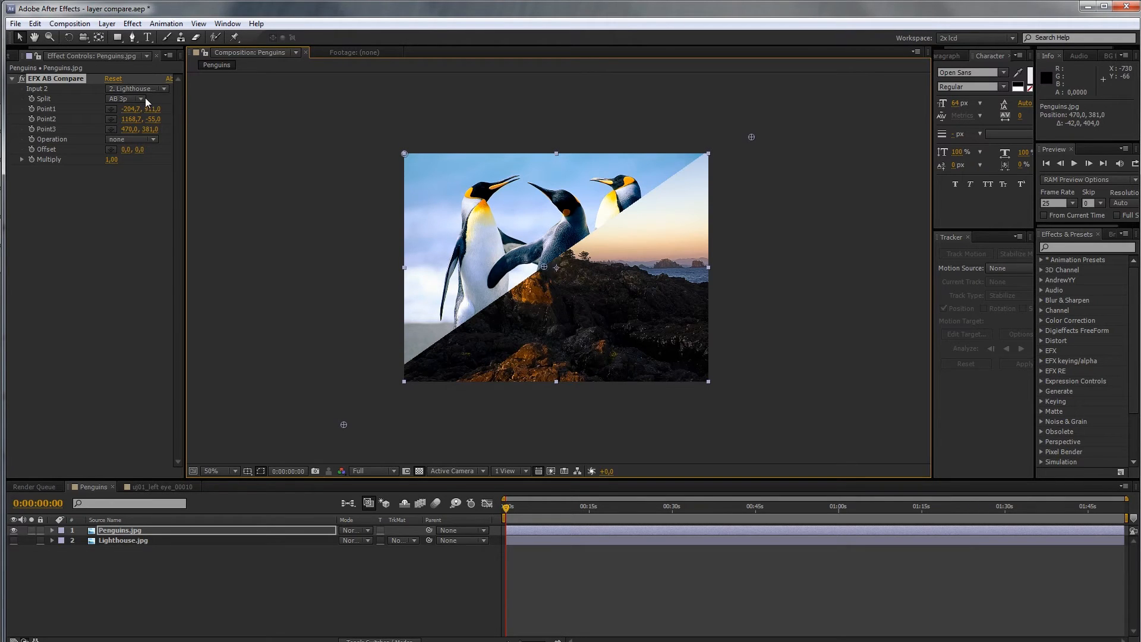
{"action": "mouse_move", "coordinate": [254, 170]}
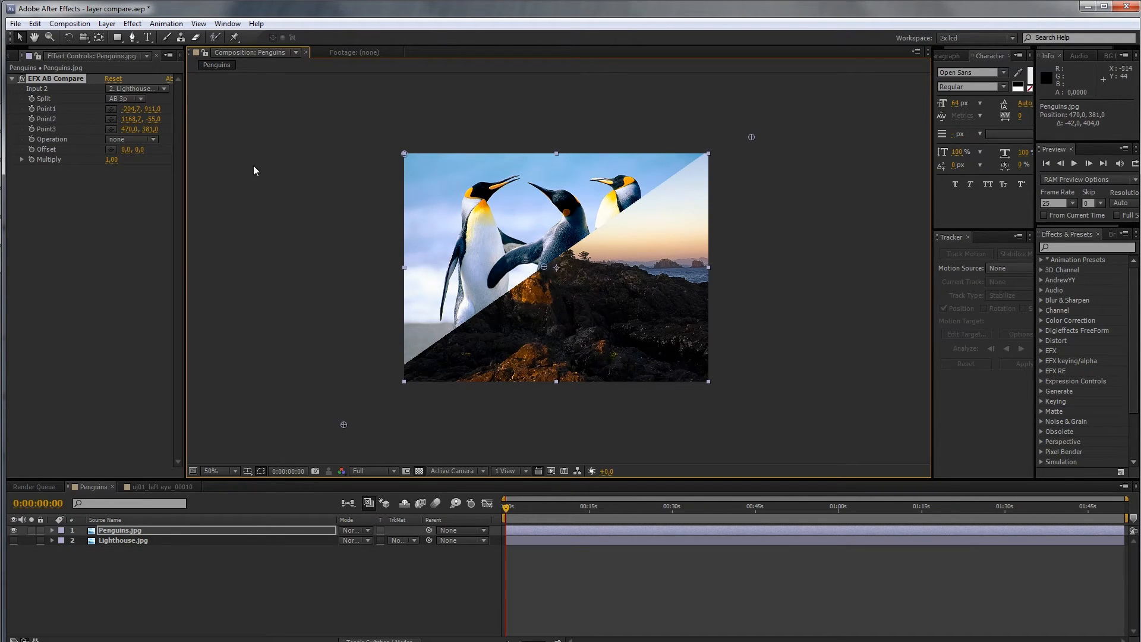
Switch to the uj01_left eye_00010 composition and select the compare layer.
{"action": "left_click", "coordinate": [158, 486]}
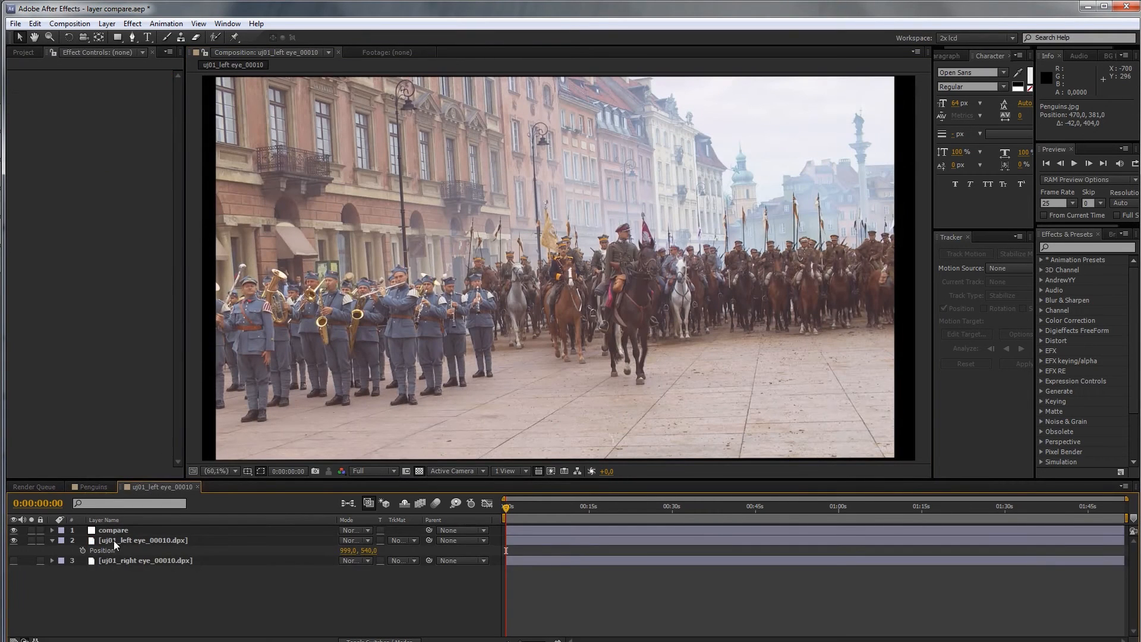
{"action": "left_click", "coordinate": [143, 539]}
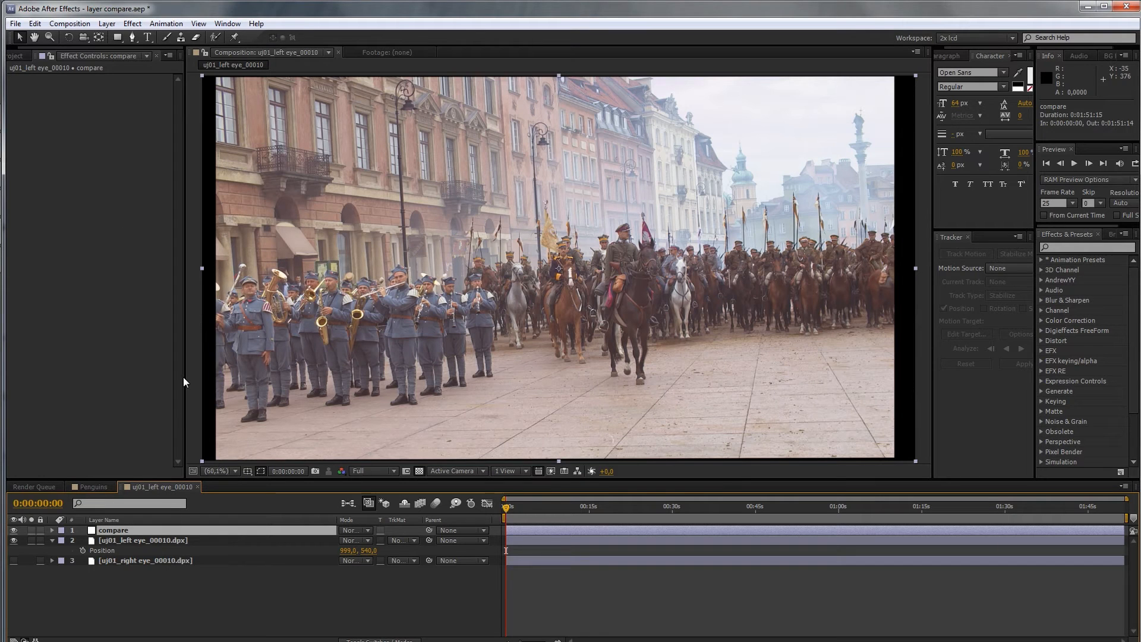
{"action": "mouse_move", "coordinate": [155, 587]}
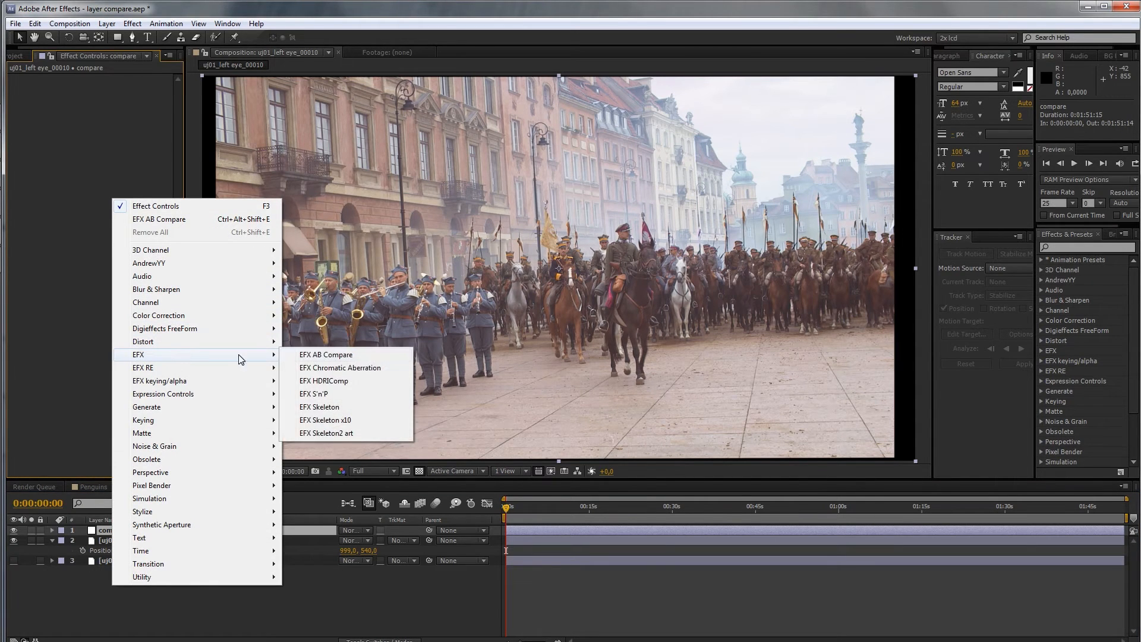
Apply EFX AB Compare to the compare layer with the right-eye layer as Input 2 and Split B.
{"action": "left_click", "coordinate": [325, 354]}
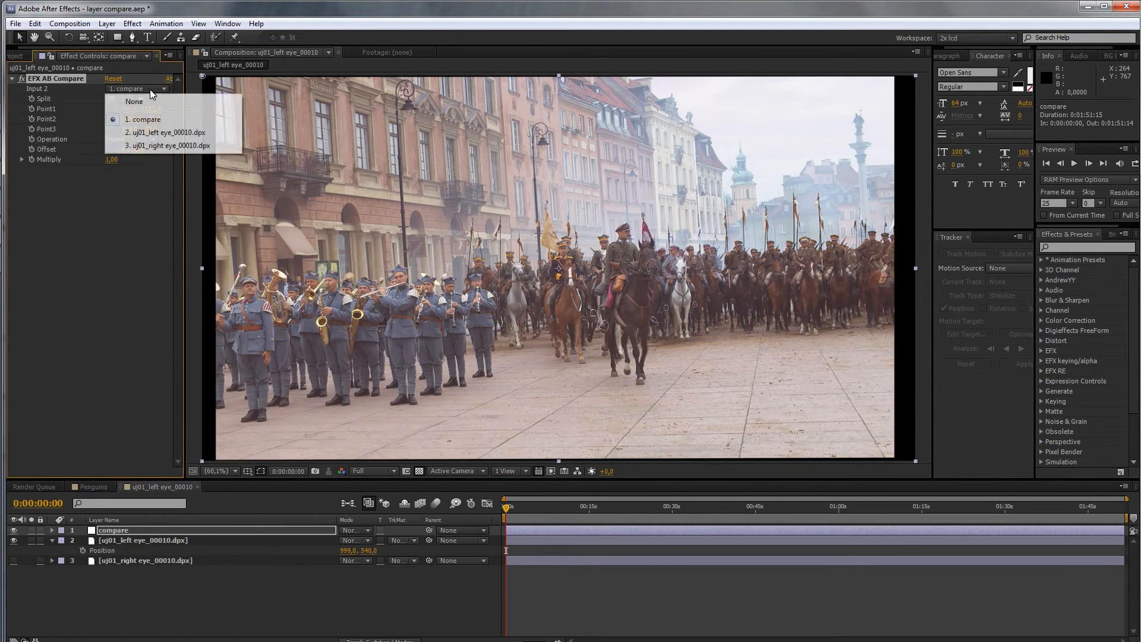
{"action": "left_click", "coordinate": [167, 145]}
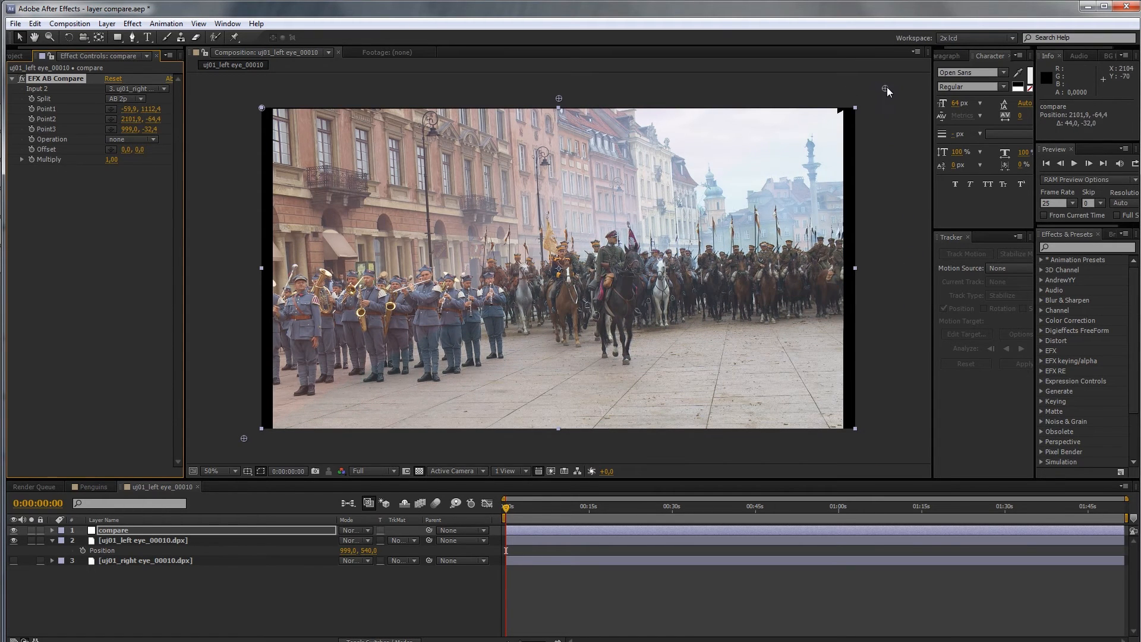
{"action": "mouse_move", "coordinate": [480, 329]}
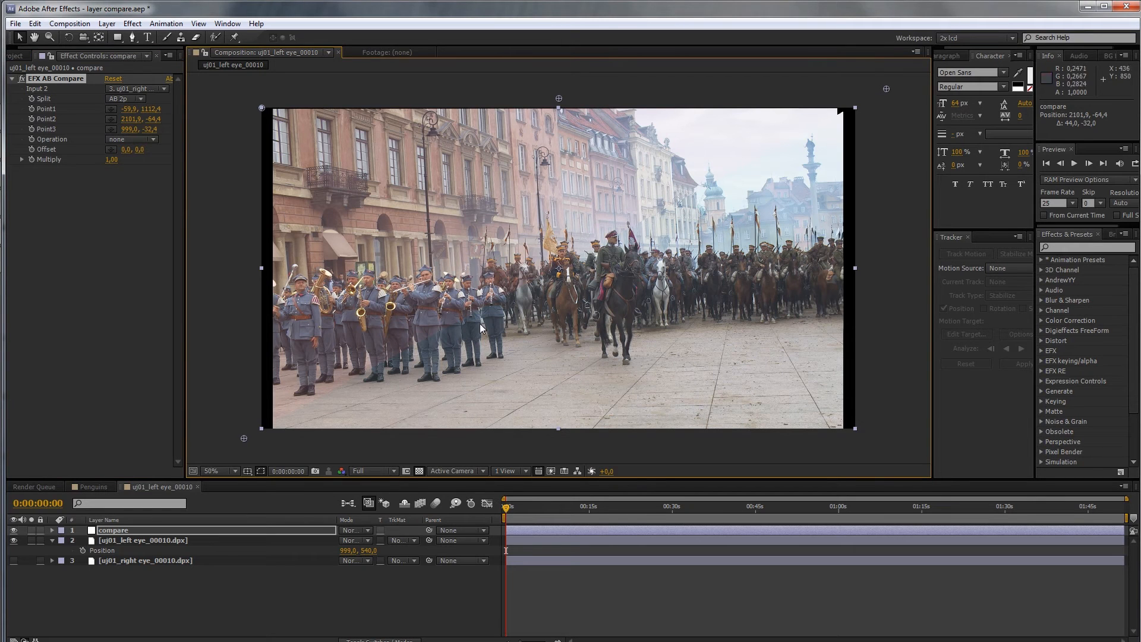
{"action": "left_click", "coordinate": [124, 99]}
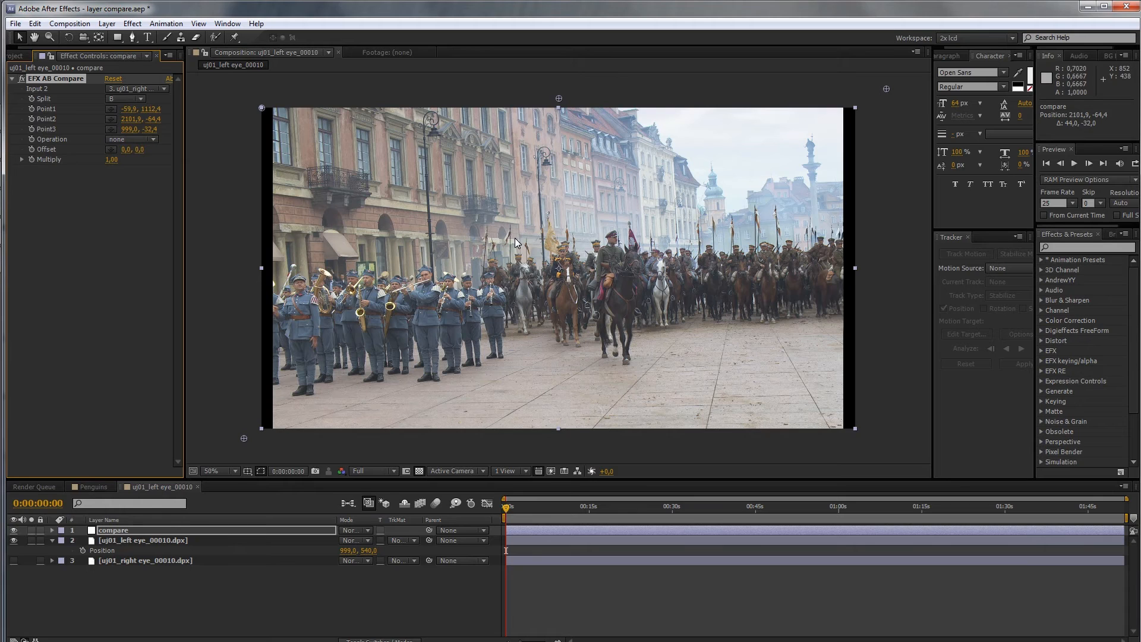
{"action": "mouse_move", "coordinate": [84, 106]}
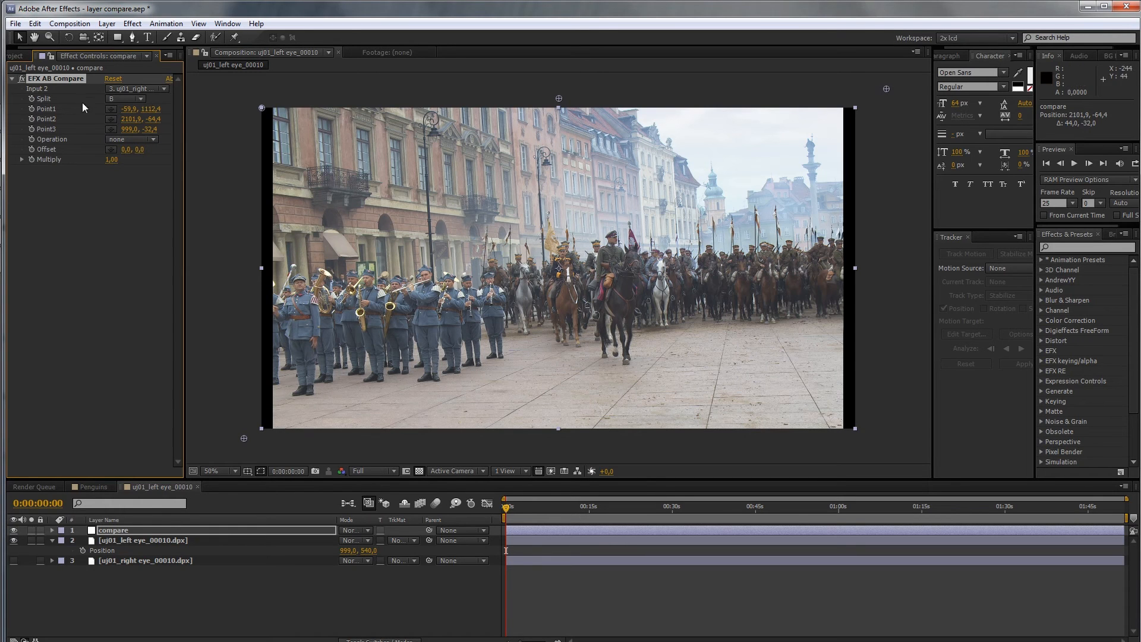
{"action": "mouse_move", "coordinate": [81, 139]}
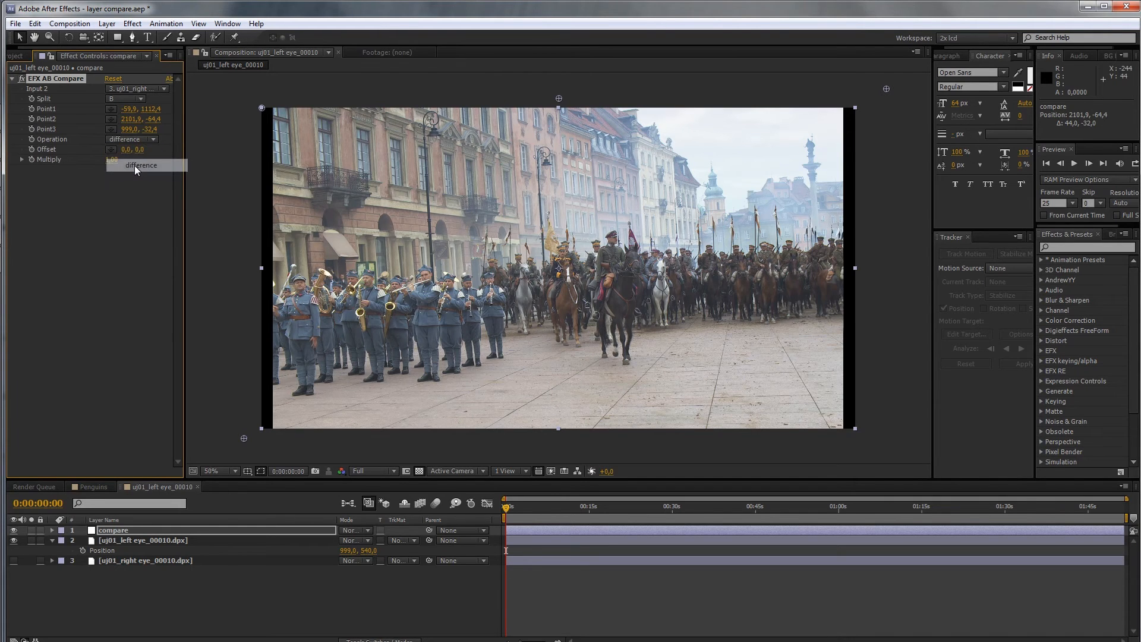
Set Operation to difference and reveal the right-eye layer's Position values.
{"action": "left_click", "coordinate": [141, 165]}
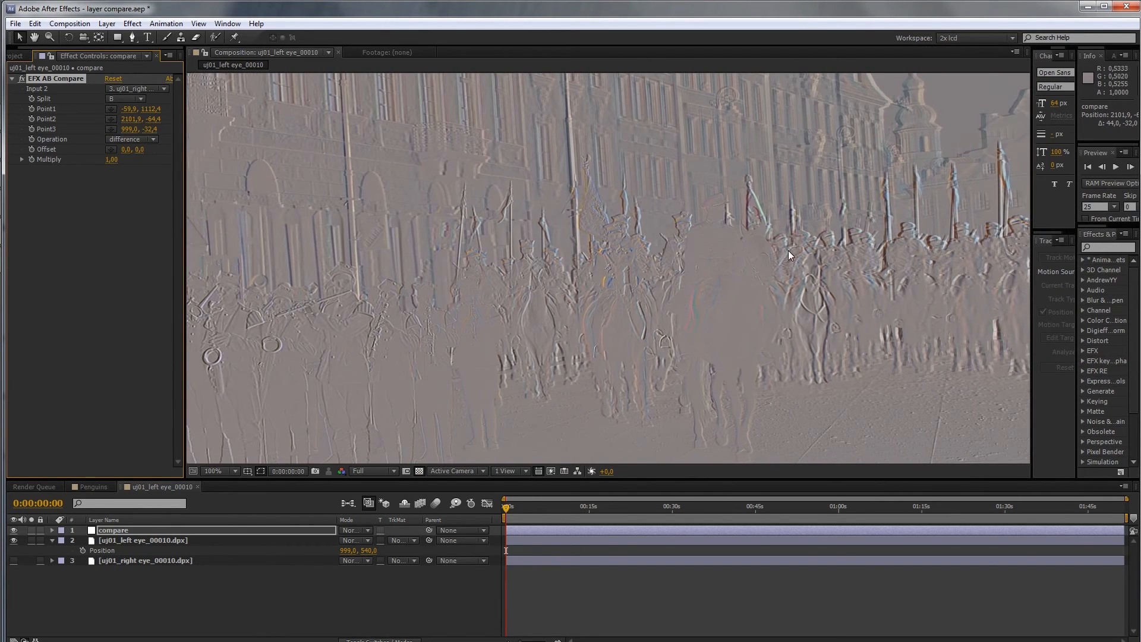
{"action": "mouse_move", "coordinate": [296, 256]}
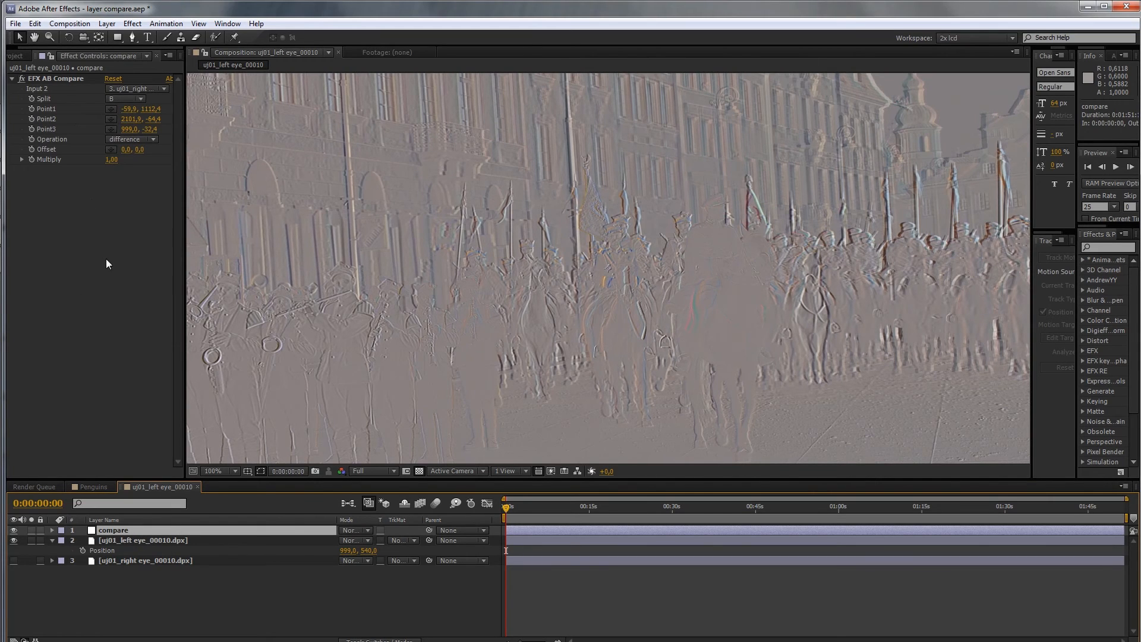
{"action": "left_click", "coordinate": [145, 559]}
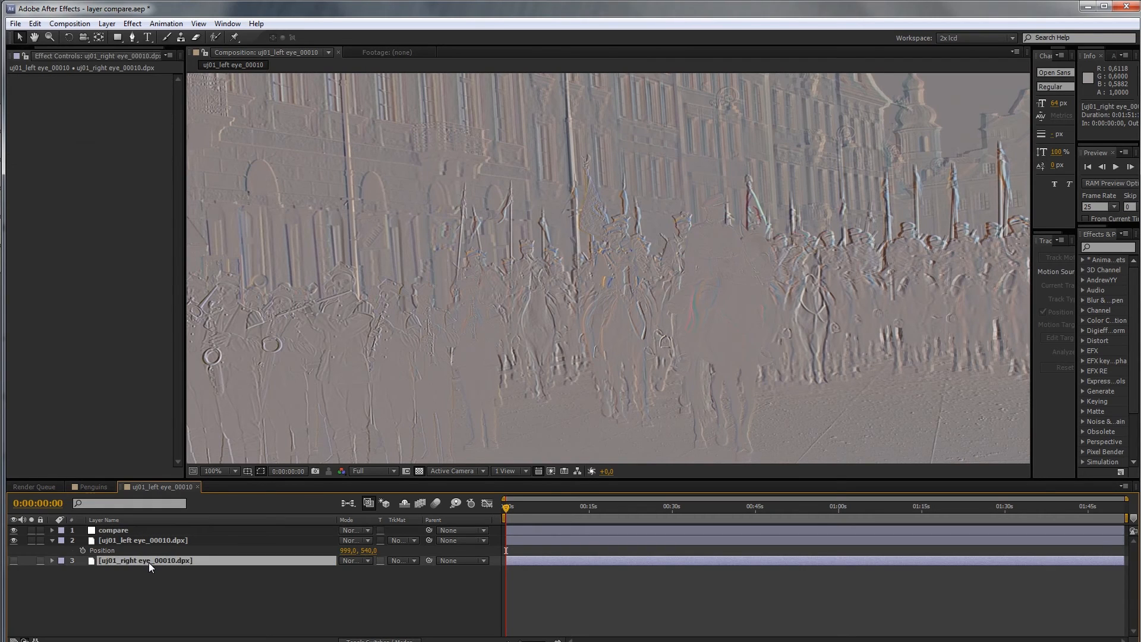
{"action": "left_click", "coordinate": [51, 560]}
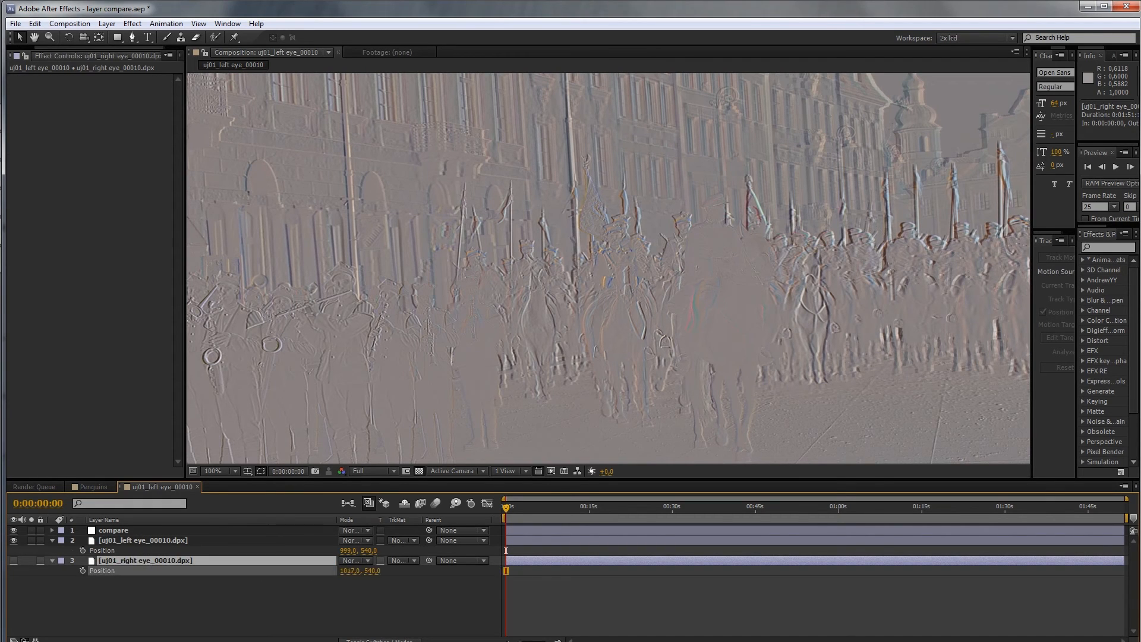
Return to the compare layer and confirm the Operation stays on difference.
{"action": "left_click", "coordinate": [115, 530]}
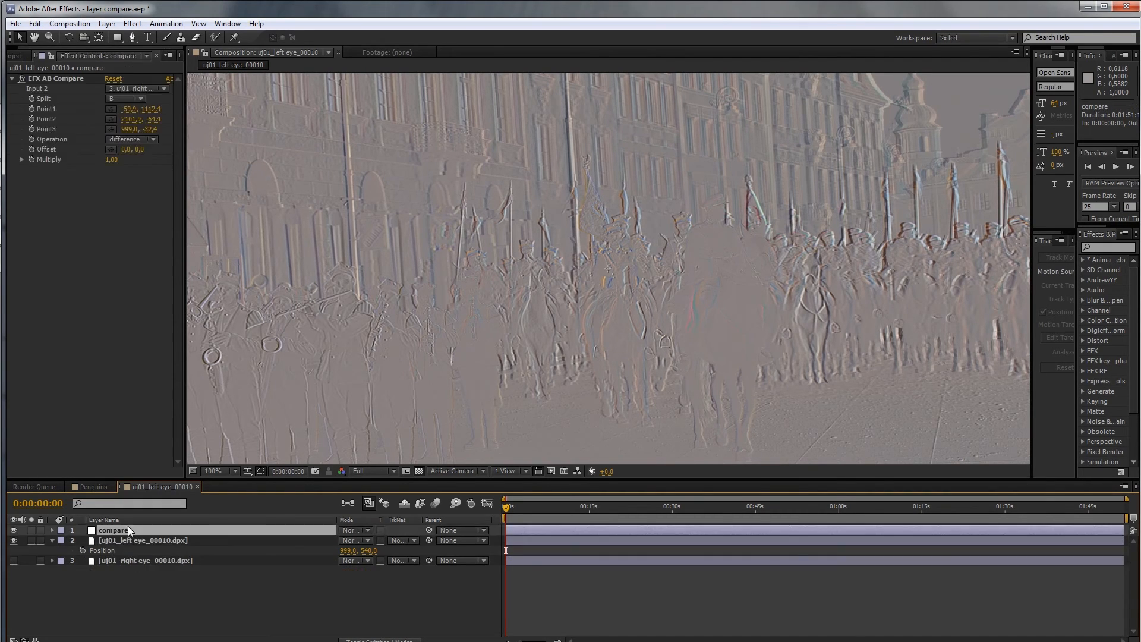
{"action": "left_click", "coordinate": [131, 139]}
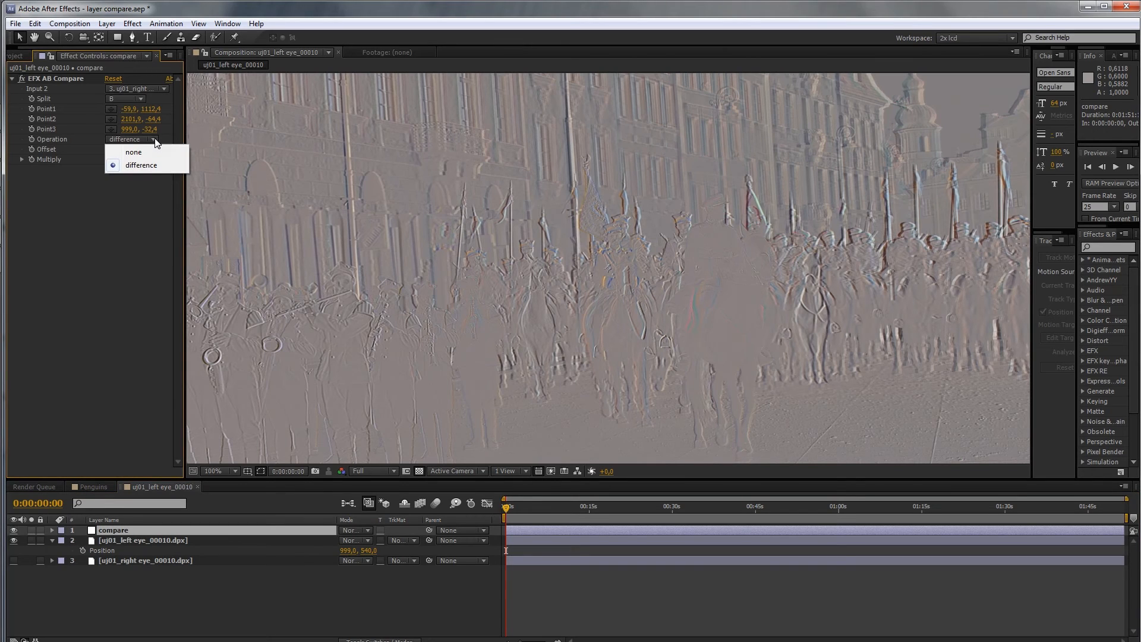
{"action": "left_click", "coordinate": [142, 164]}
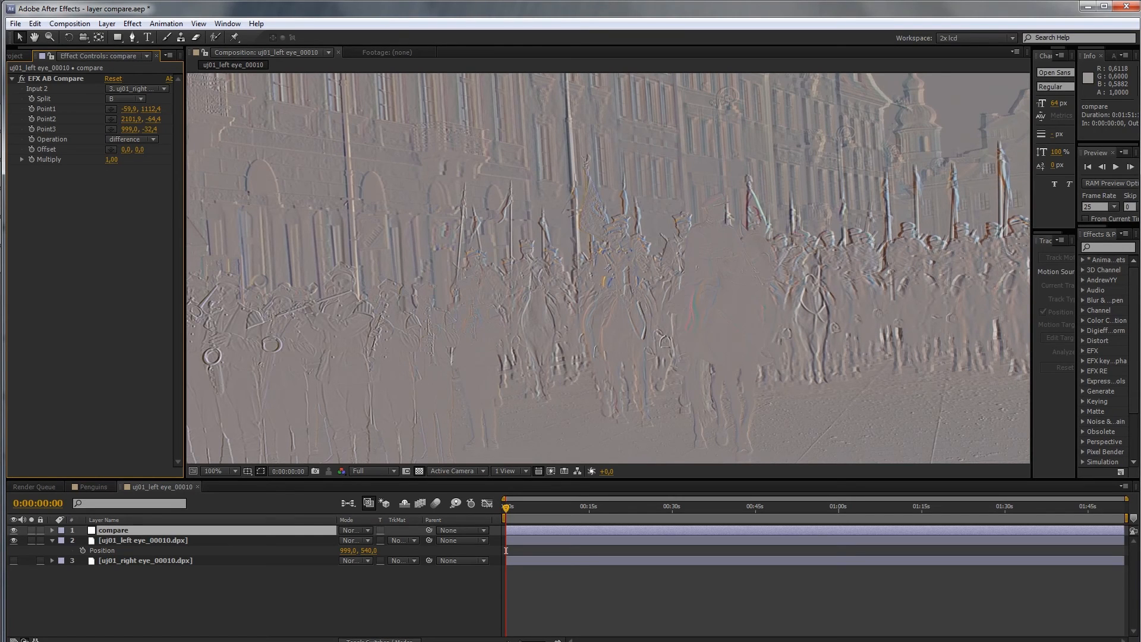
{"action": "left_click", "coordinate": [22, 159]}
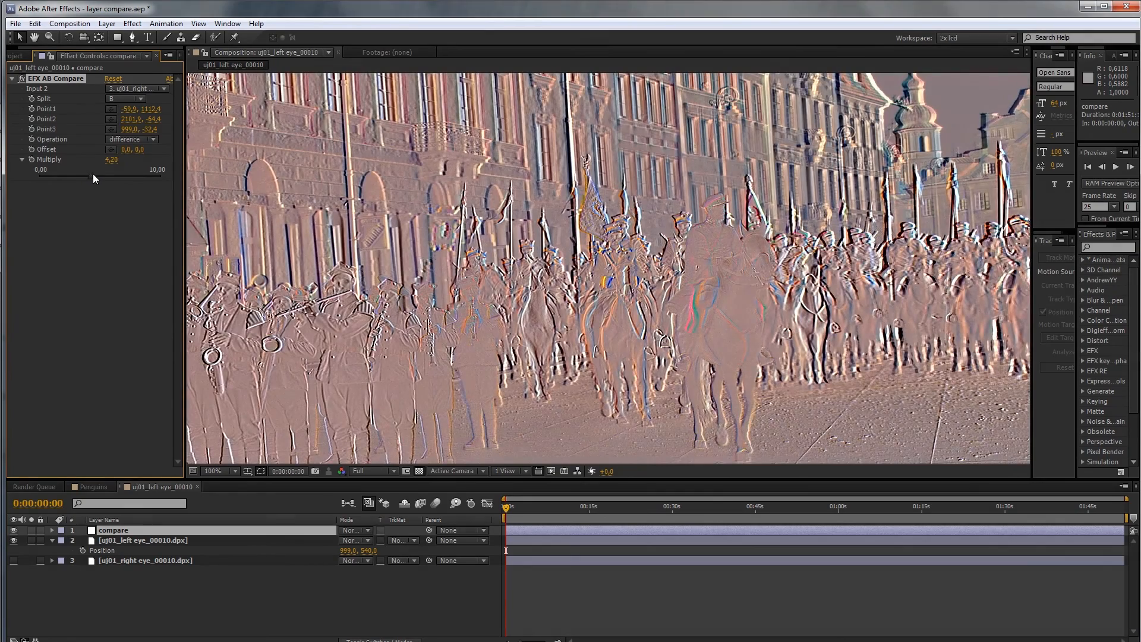
Raise Multiply to about 4.2 to amplify the difference image.
{"action": "left_click_drag", "start_coordinate": [92, 180], "coordinate": [108, 179]}
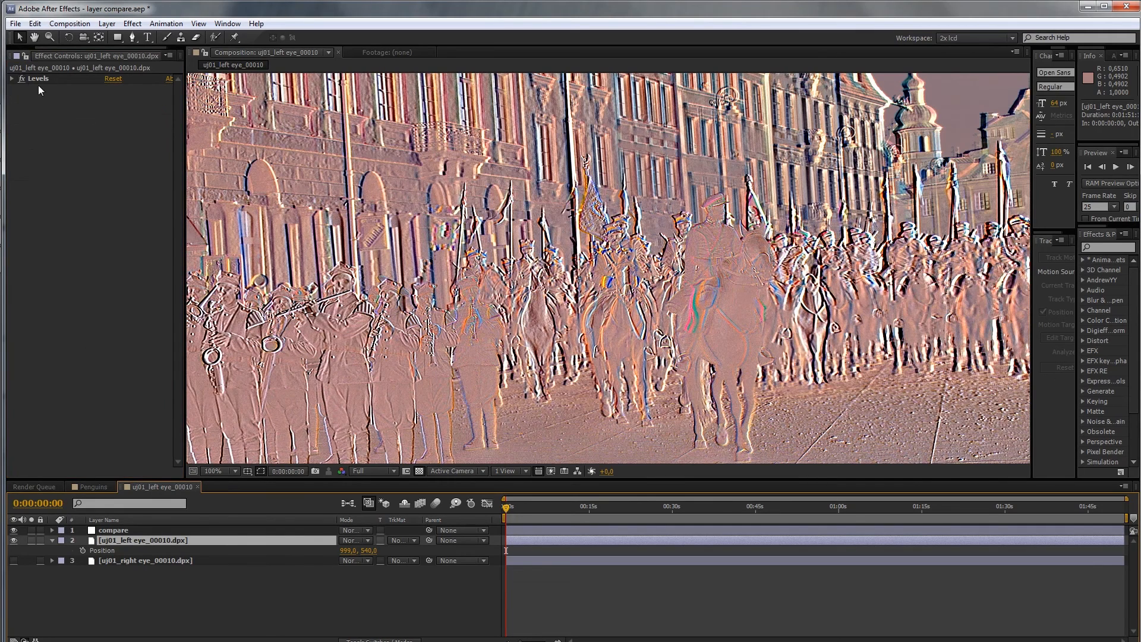
{"action": "left_click", "coordinate": [12, 78]}
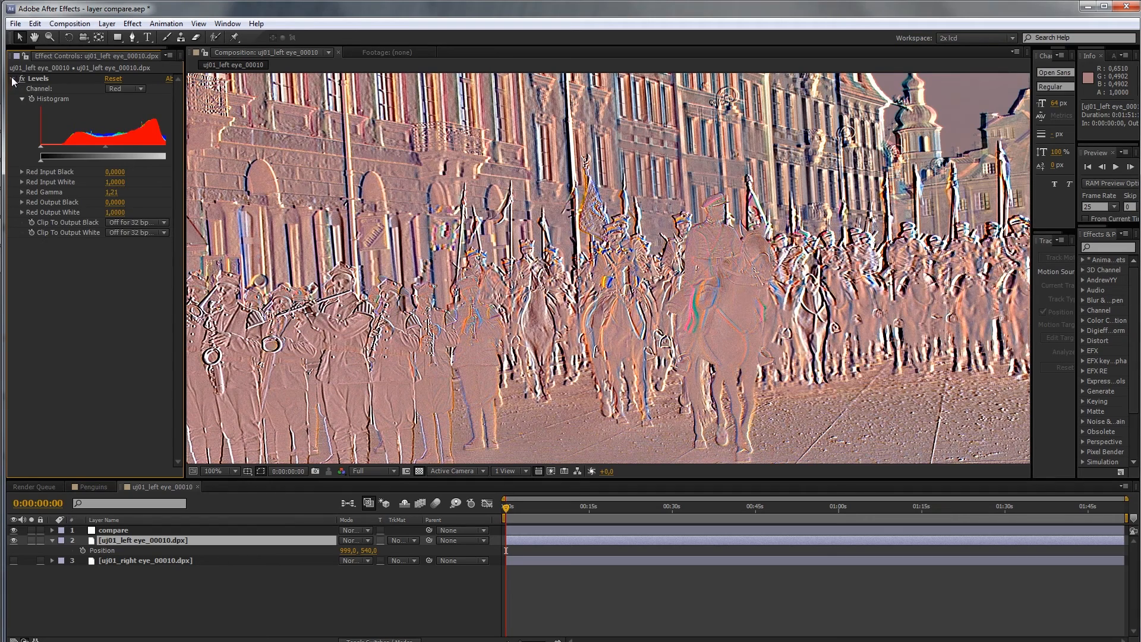
{"action": "left_click", "coordinate": [12, 79]}
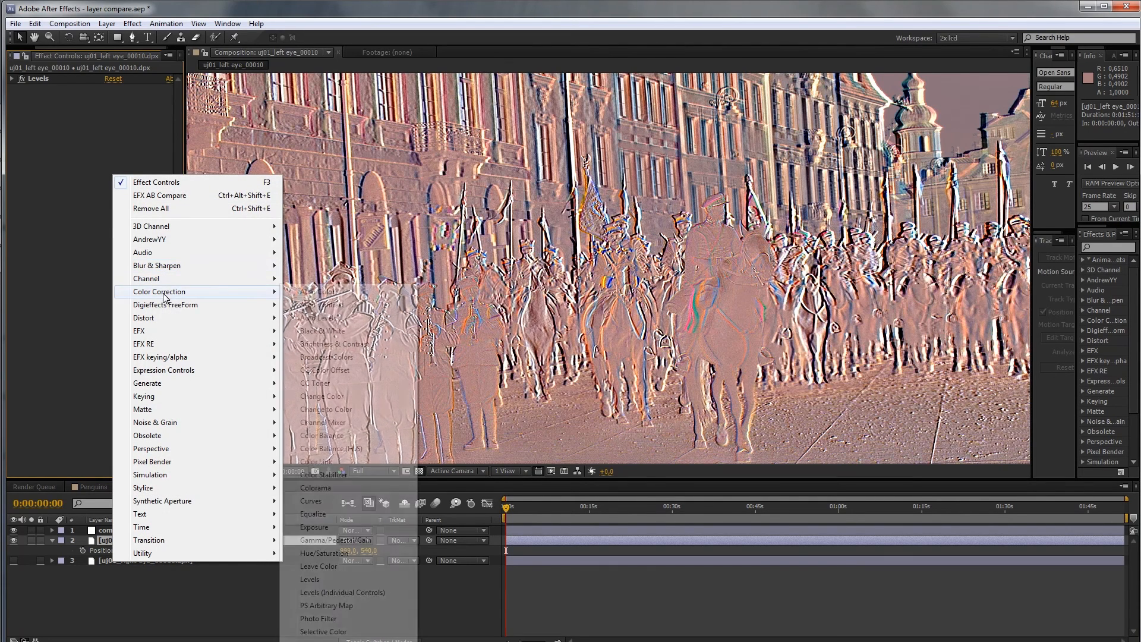
Add a second Levels effect to the left-eye layer set to the Red channel.
{"action": "left_click", "coordinate": [309, 579]}
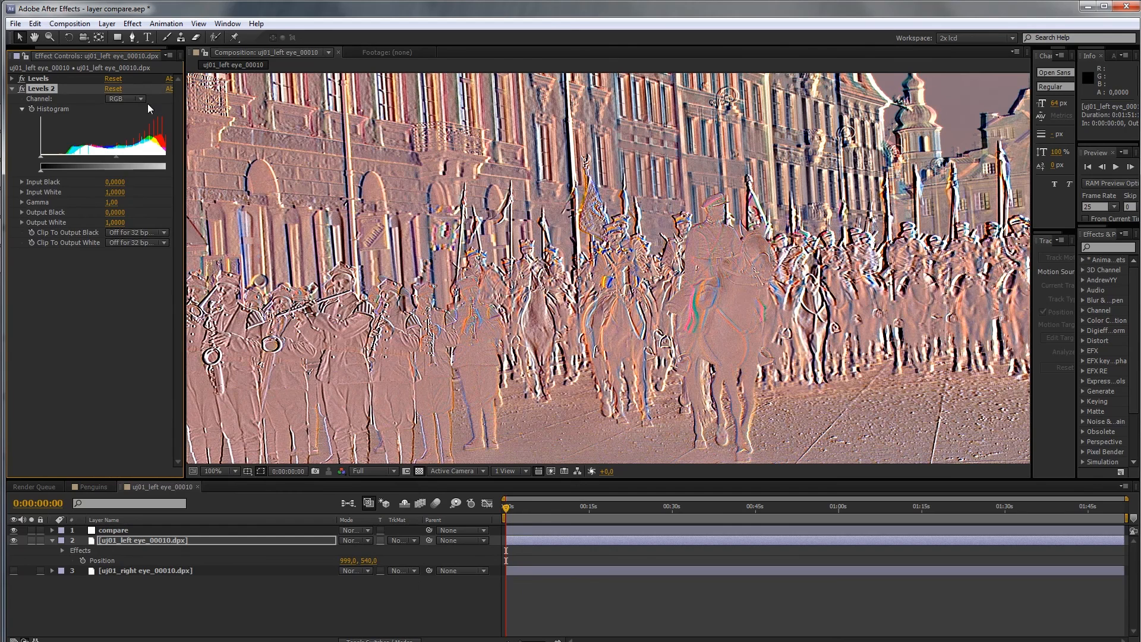
{"action": "left_click", "coordinate": [123, 98]}
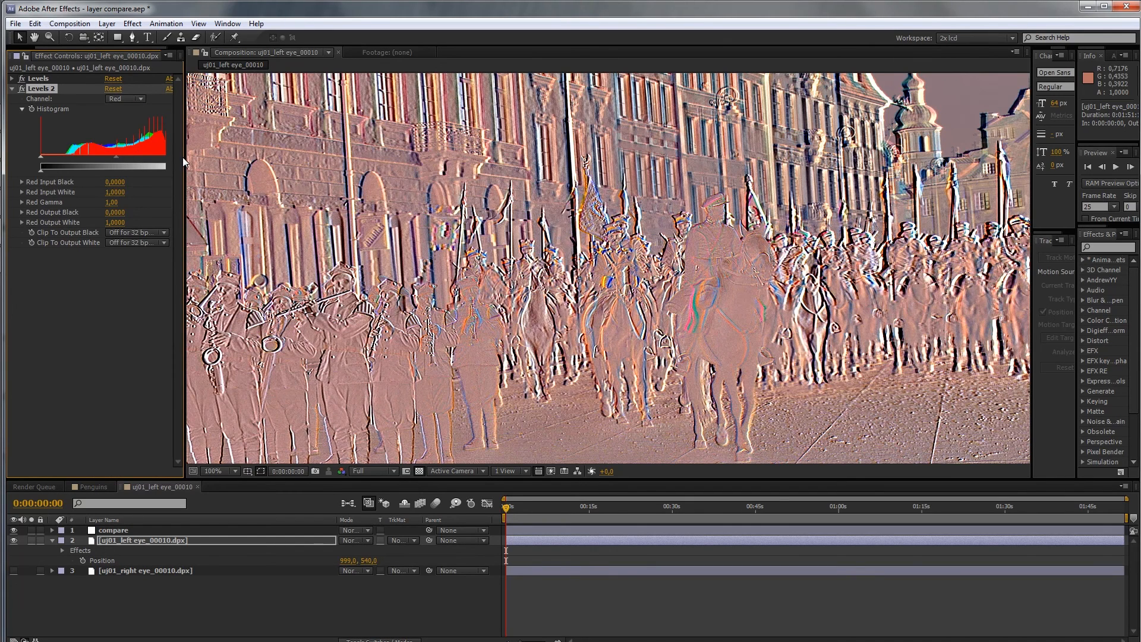